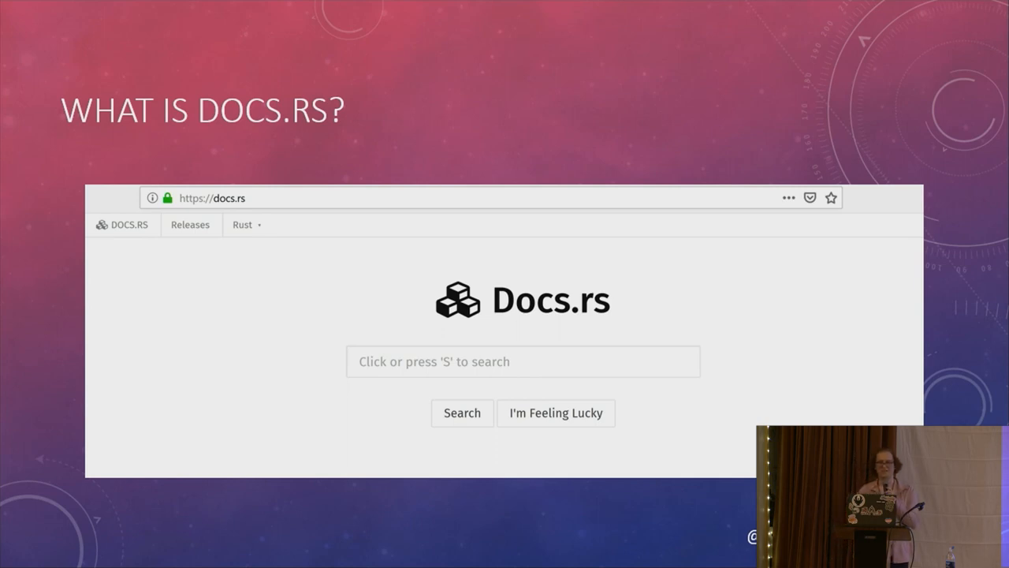
key("Right")
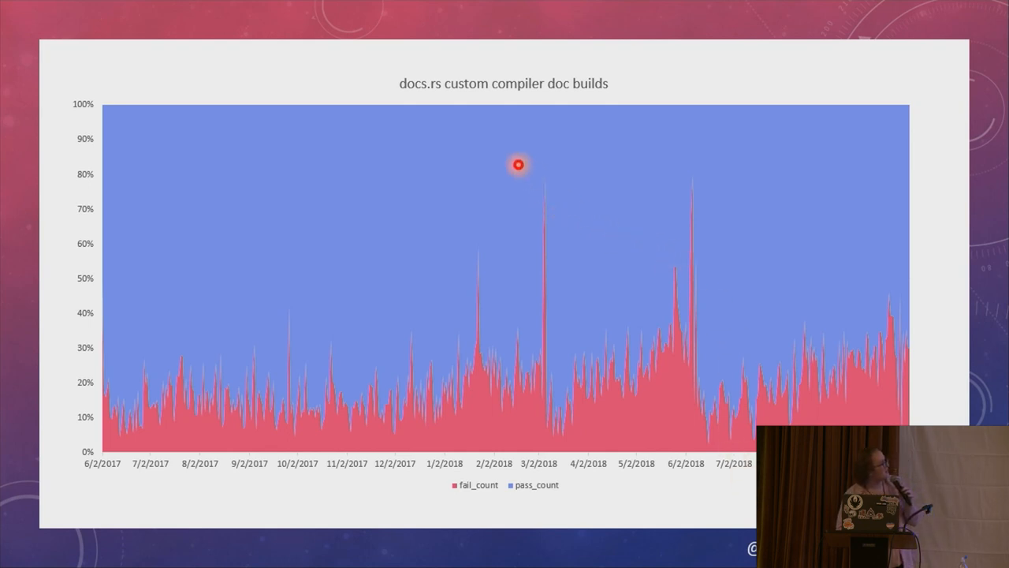
mouse_move(608, 215)
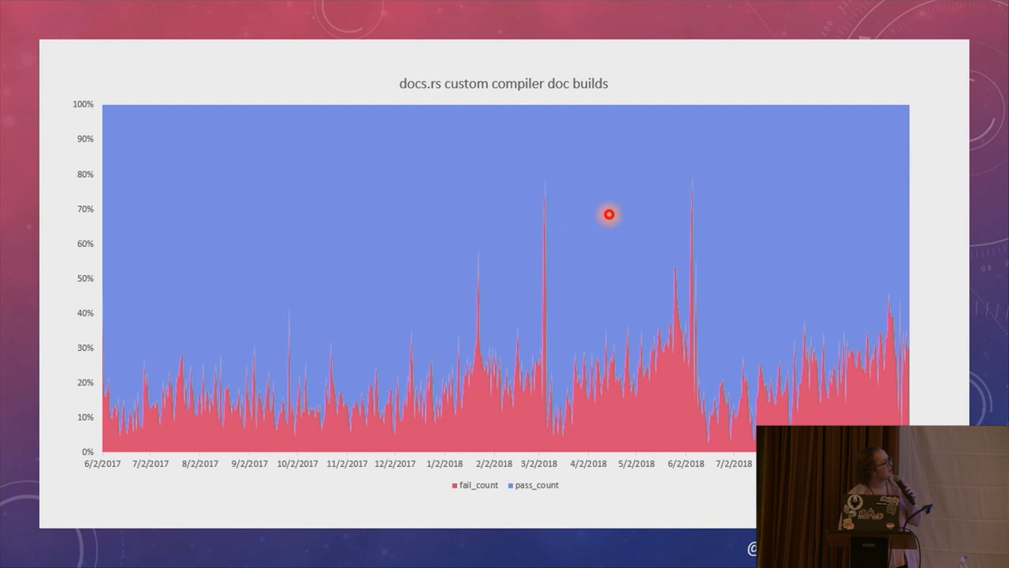
mouse_move(675, 245)
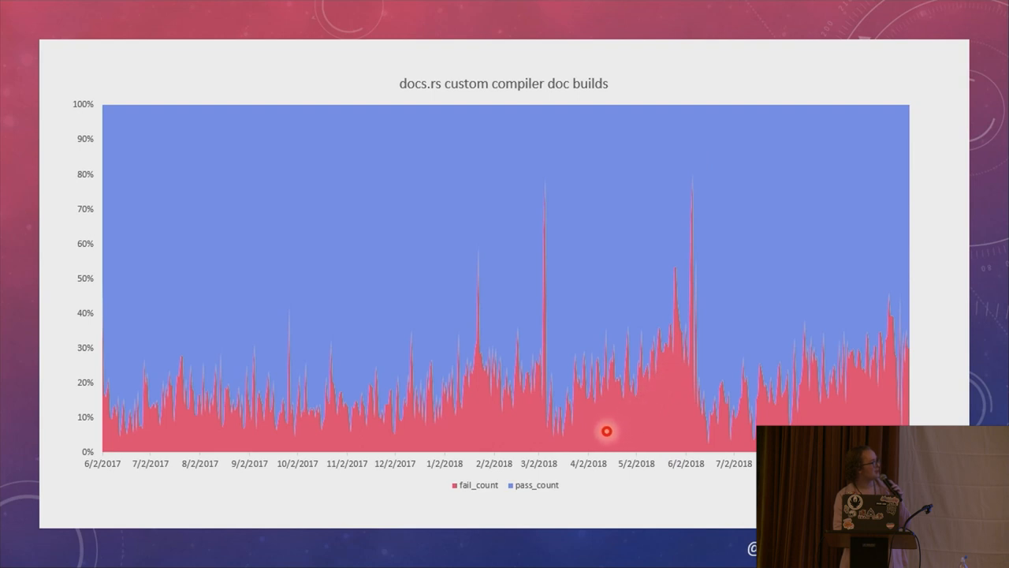
mouse_move(778, 378)
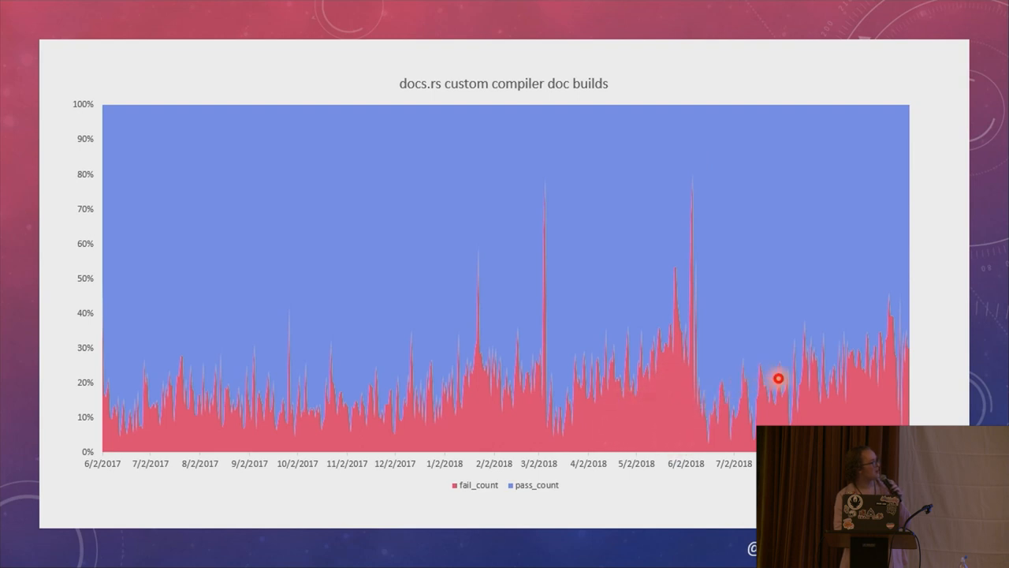
mouse_move(879, 340)
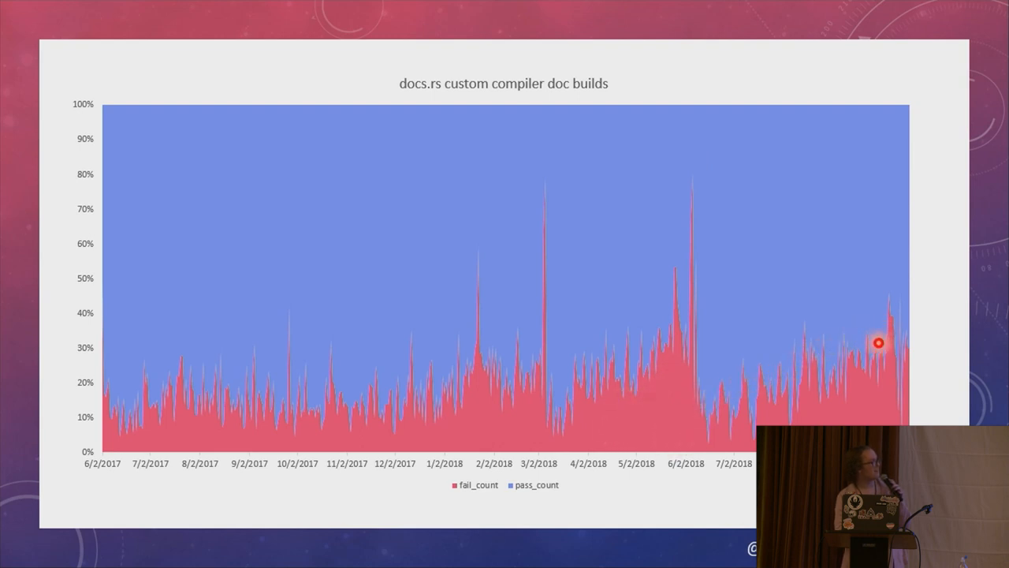